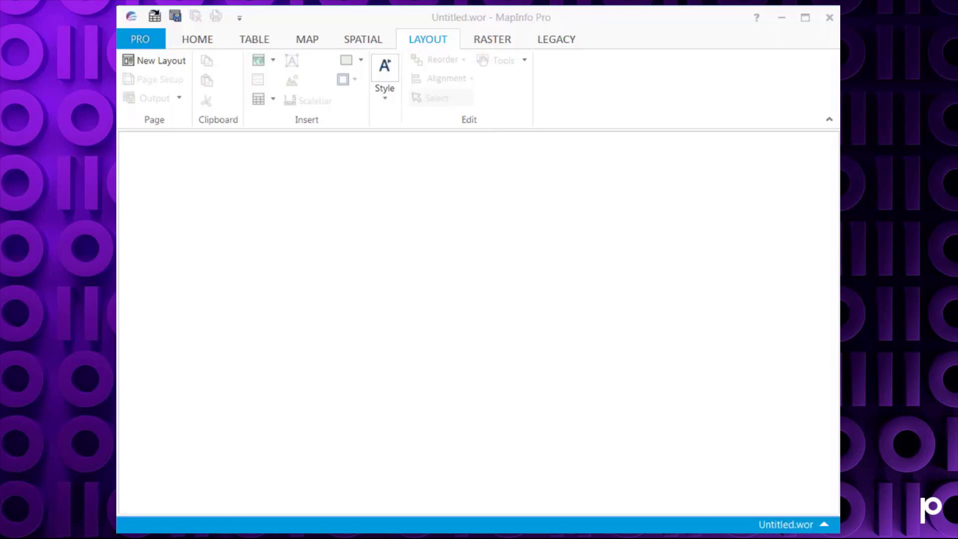
mouse_move(197, 39)
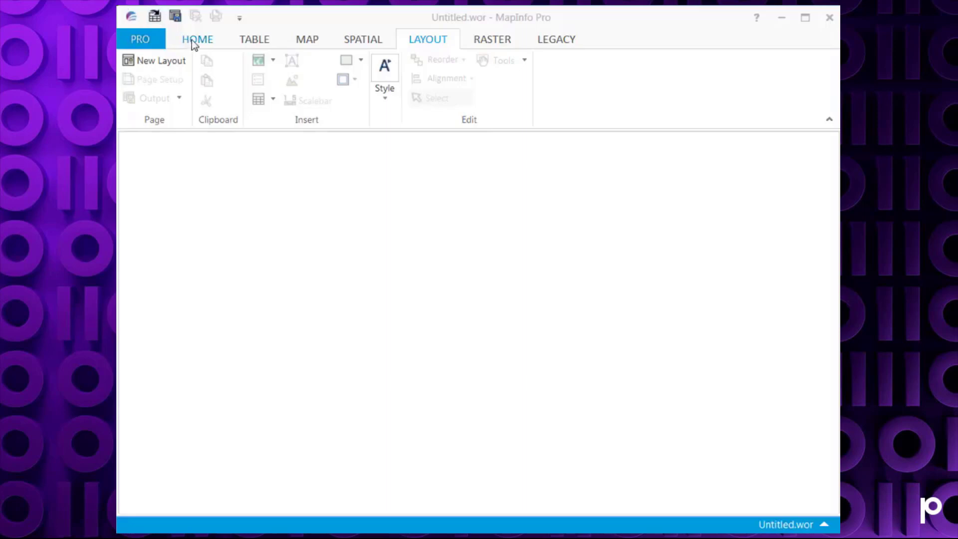
Open the recently used Australia.TAB table so its state boundaries appear in a map window.
left_click(254, 39)
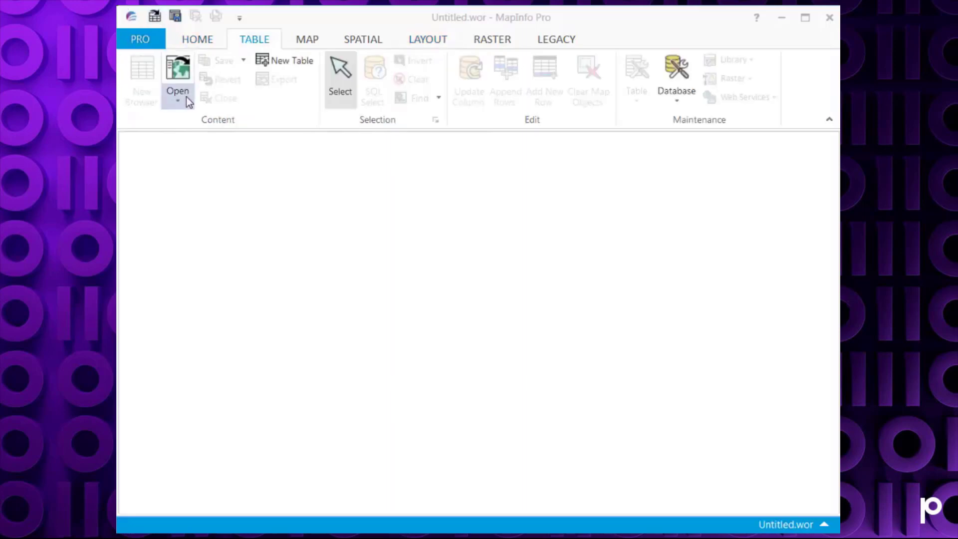
left_click(177, 79)
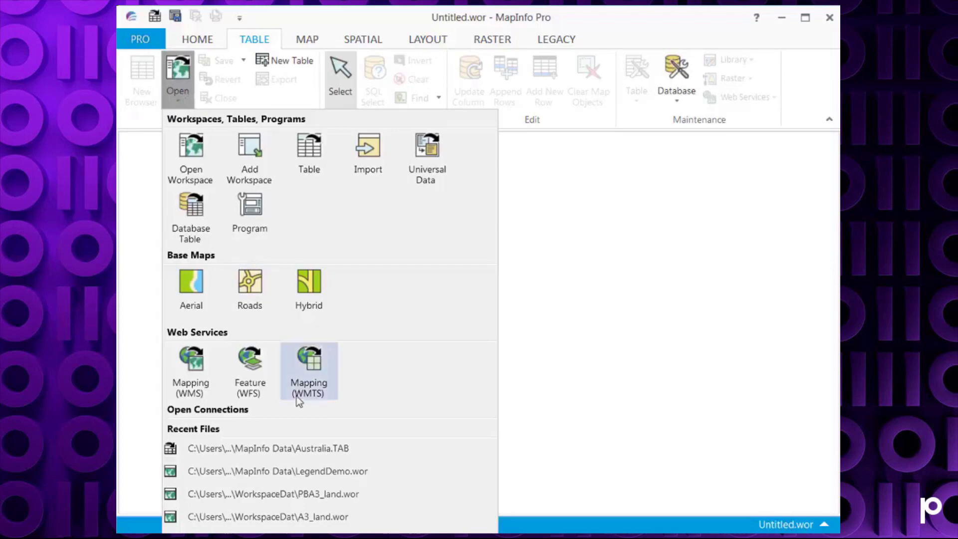
left_click(276, 449)
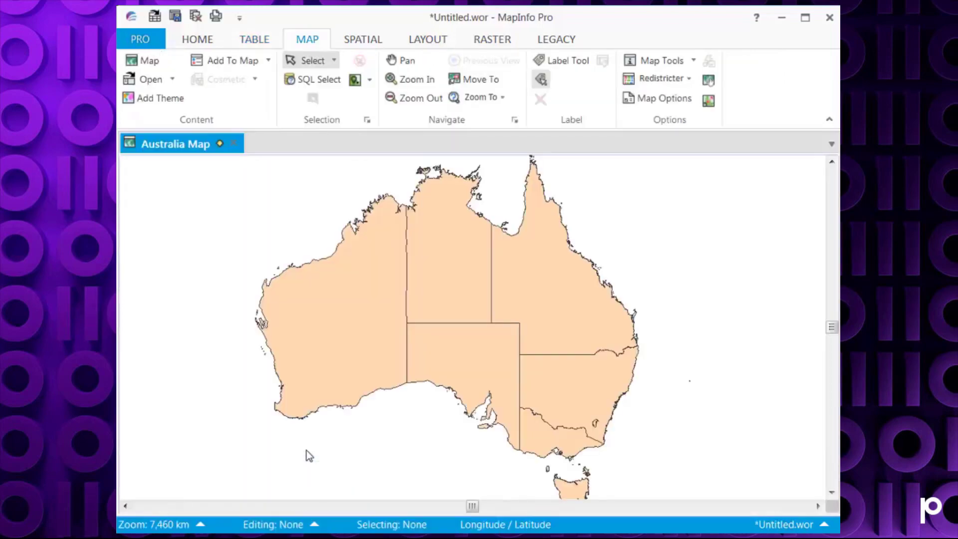
mouse_move(522, 371)
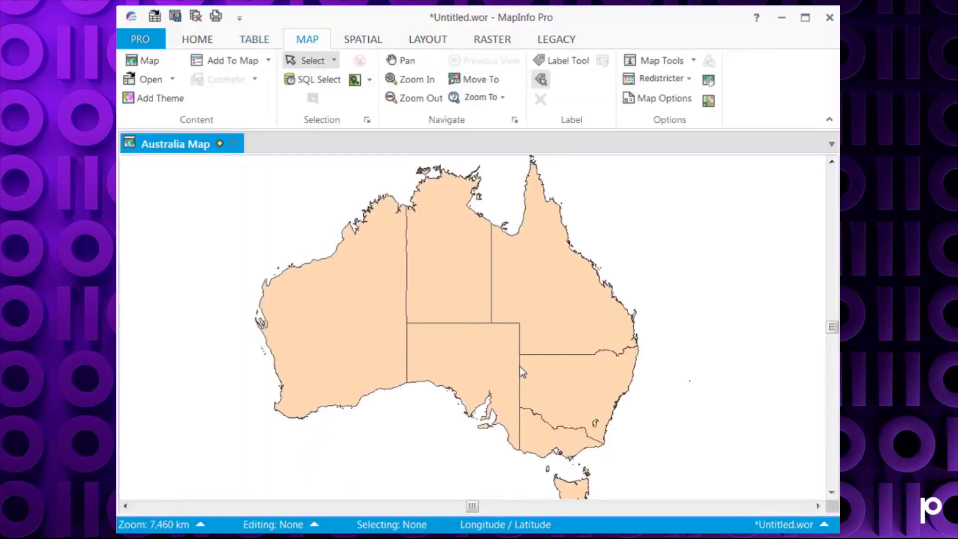
mouse_move(455, 416)
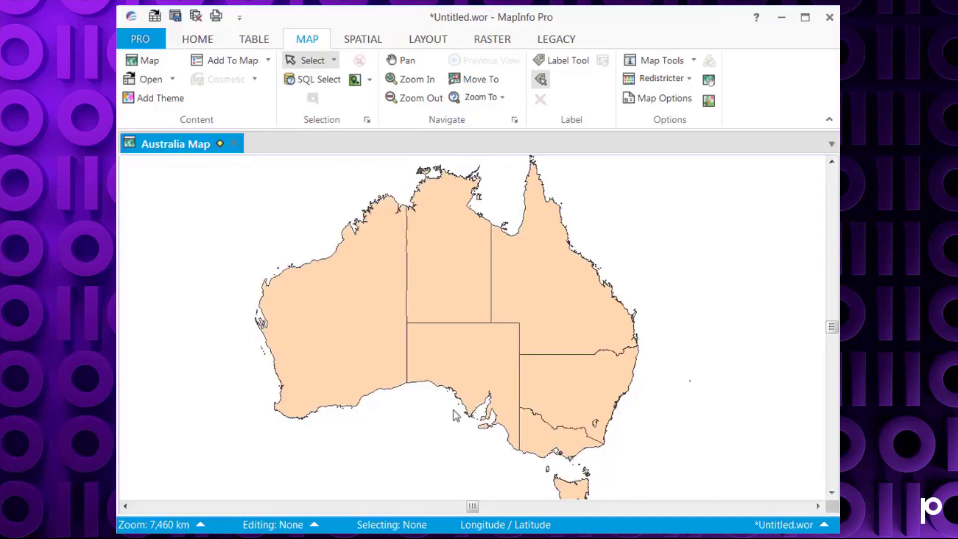
mouse_move(428, 39)
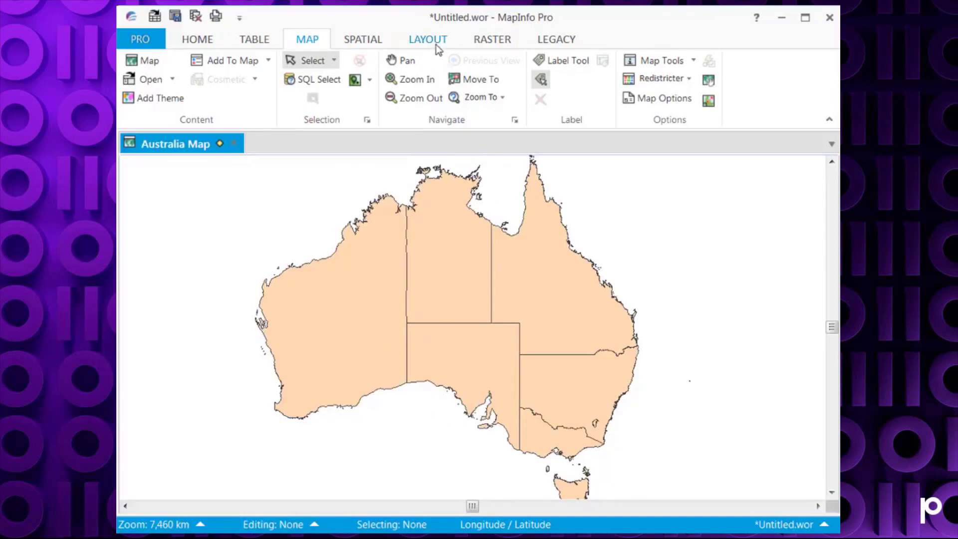
Create a new layout page holding a frame with the Australia Map.
left_click(428, 39)
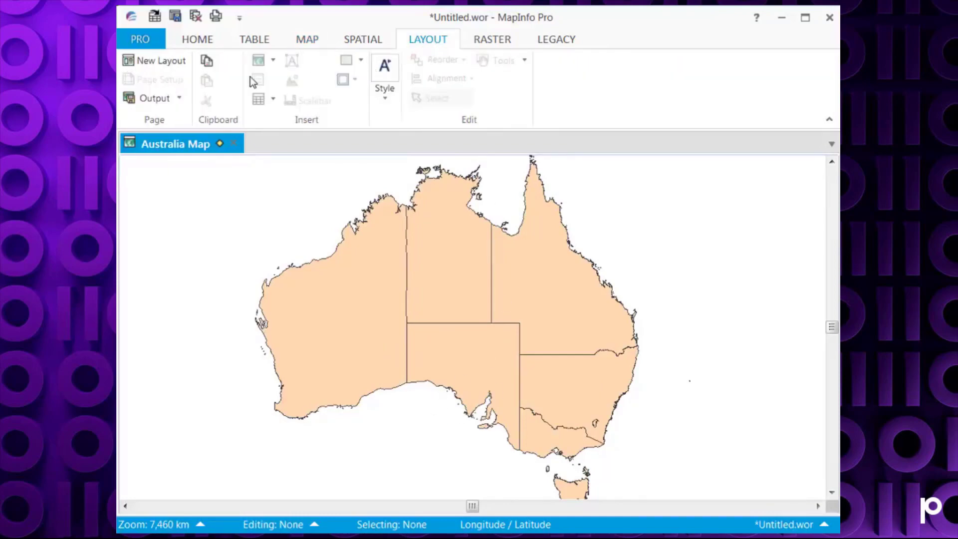
left_click(160, 60)
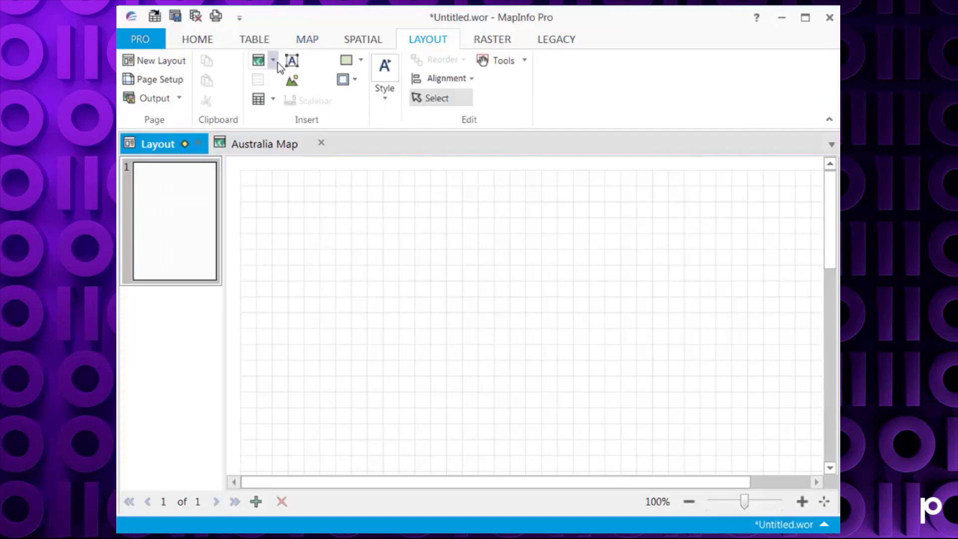
left_click(272, 60)
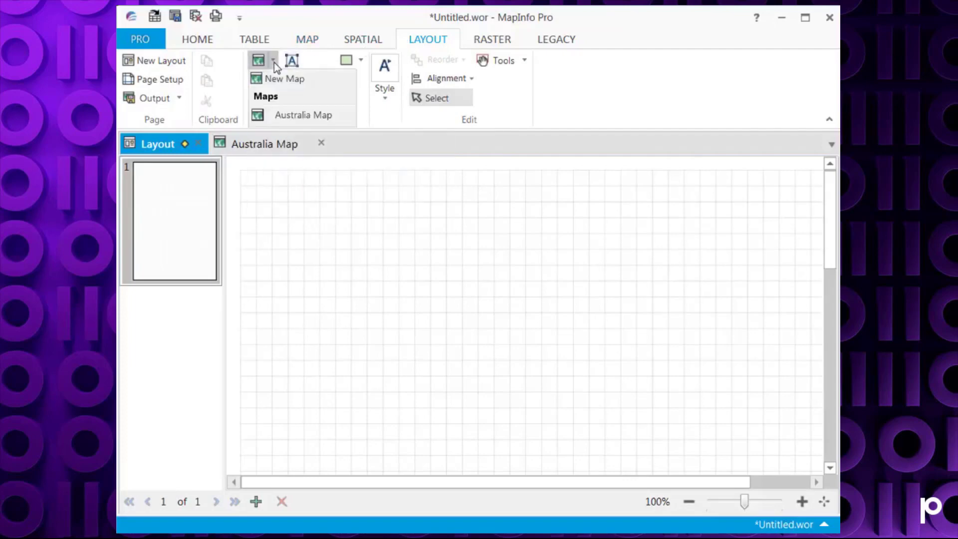
mouse_move(302, 115)
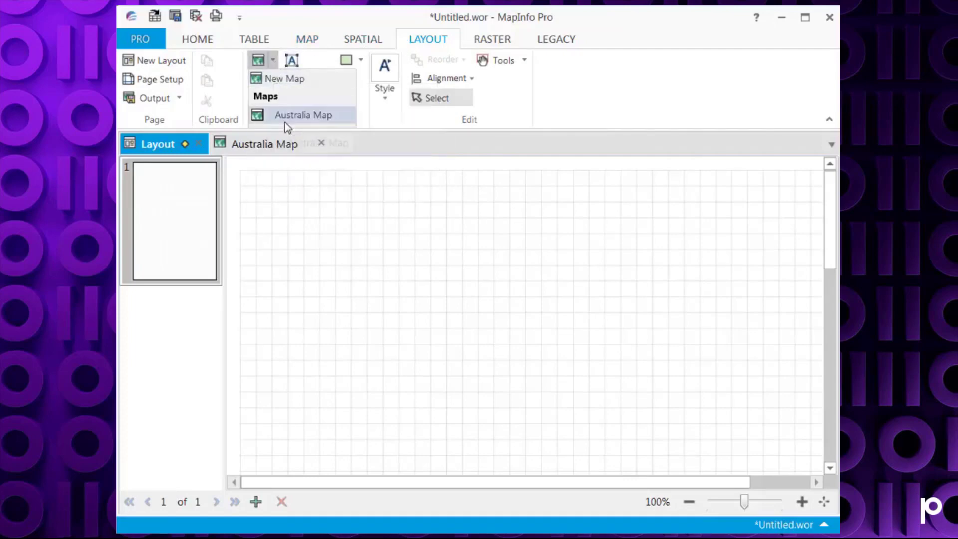
mouse_move(302, 115)
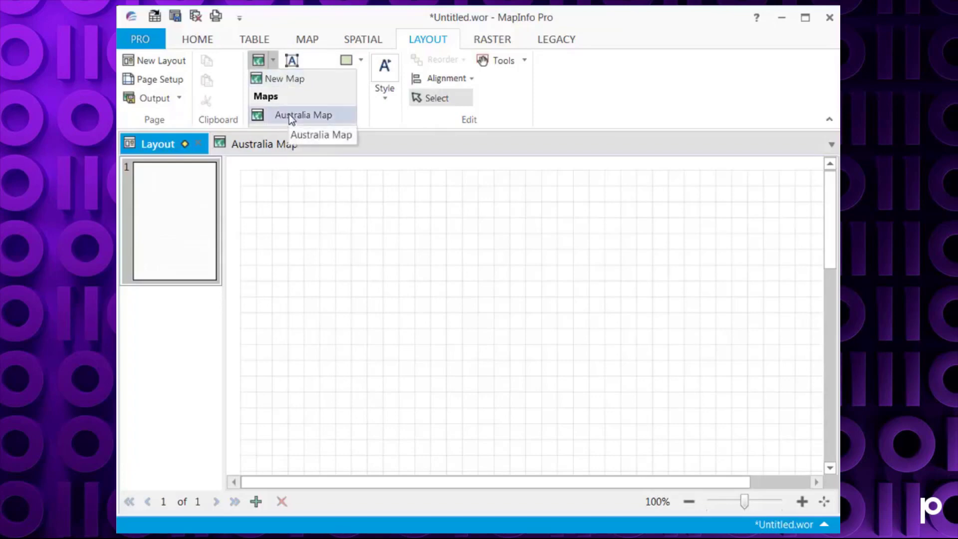
left_click(303, 115)
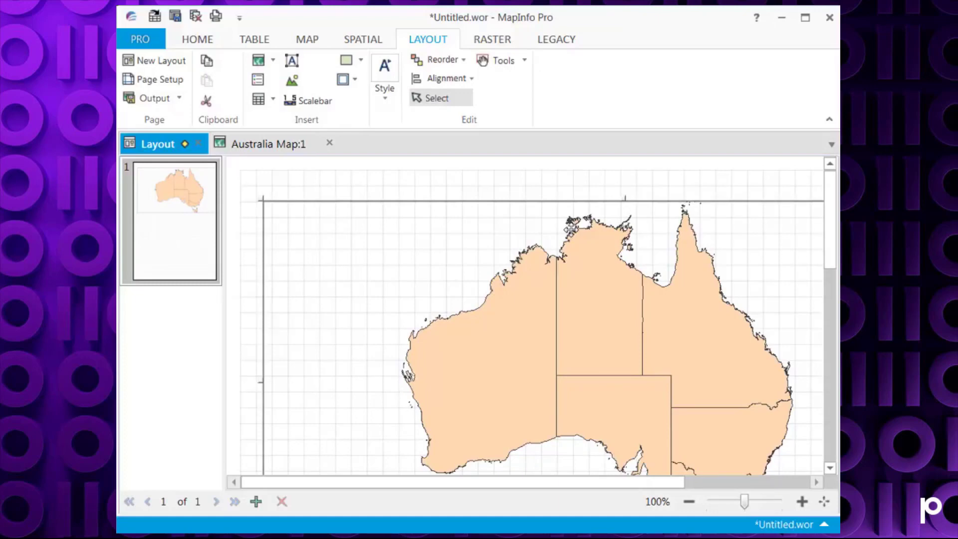
Activate the Australia map frame in the layout and show the Add To Map options.
right_click(762, 276)
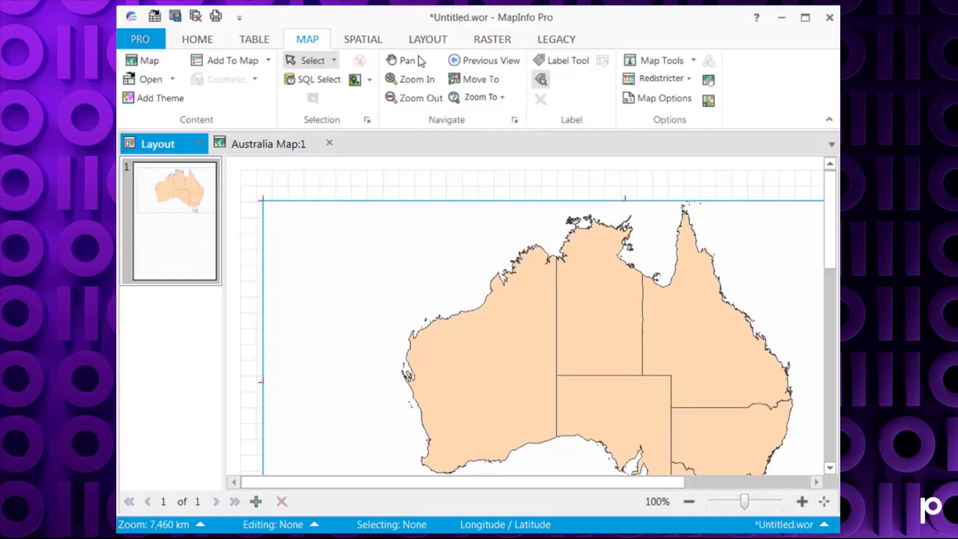
left_click(269, 60)
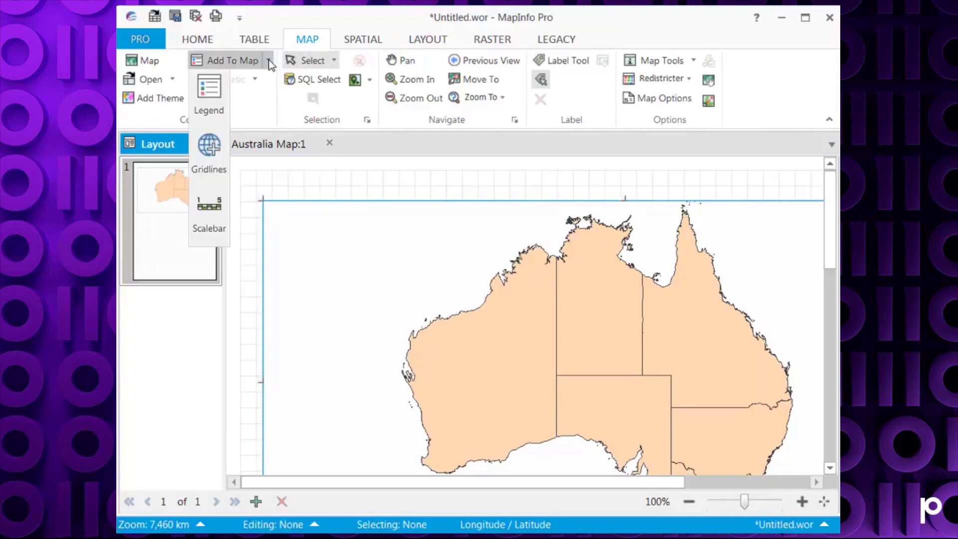
mouse_move(209, 92)
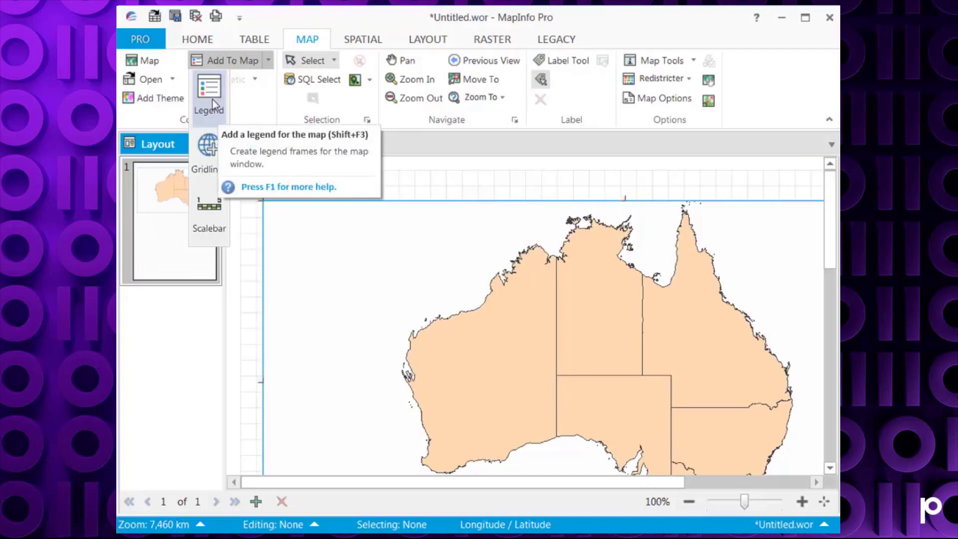
Create the 'Australia Legend' frame with default title and properties beside the map.
left_click(208, 92)
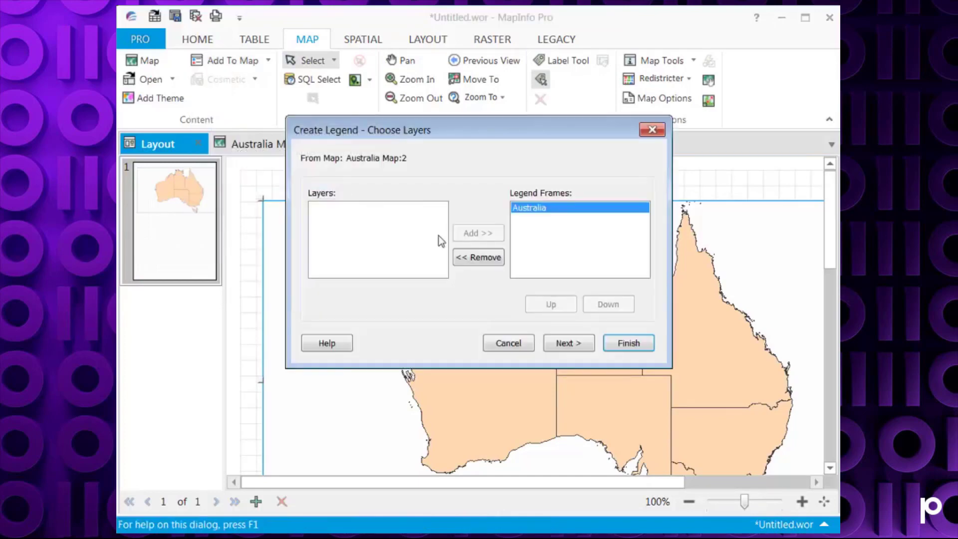
mouse_move(544, 217)
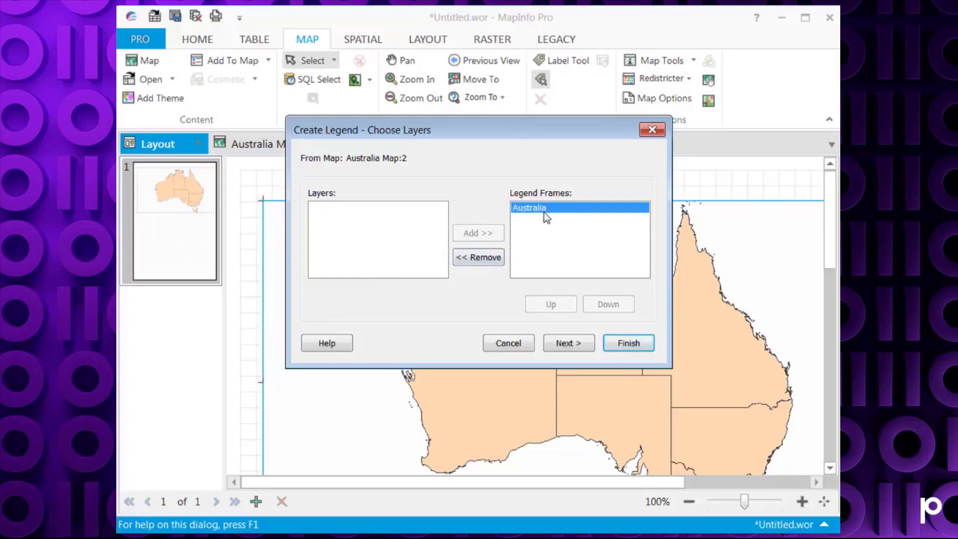
mouse_move(568, 343)
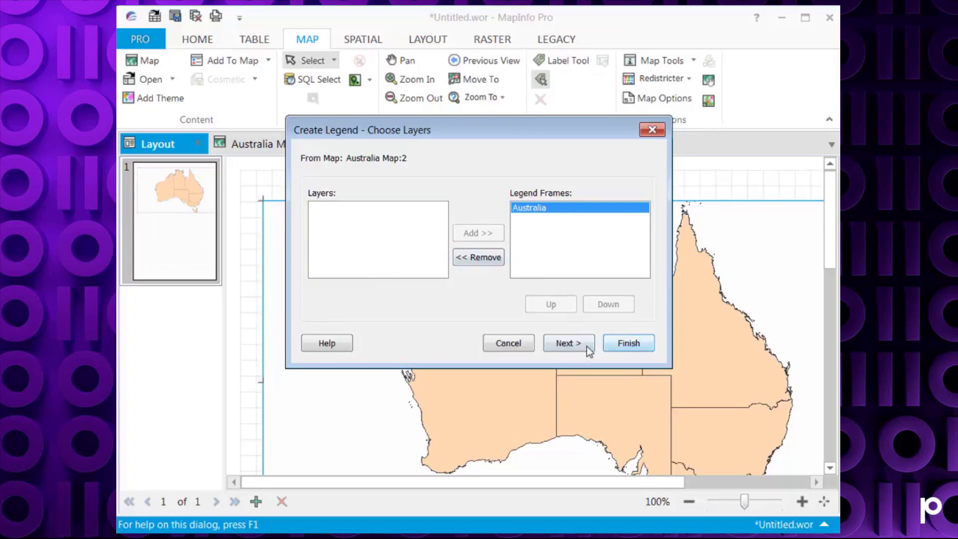
left_click(567, 342)
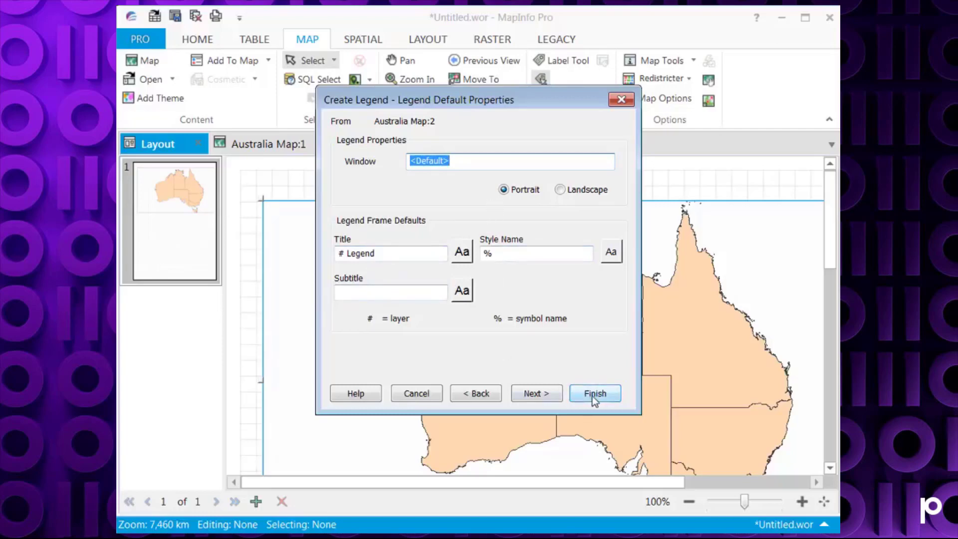
left_click(594, 393)
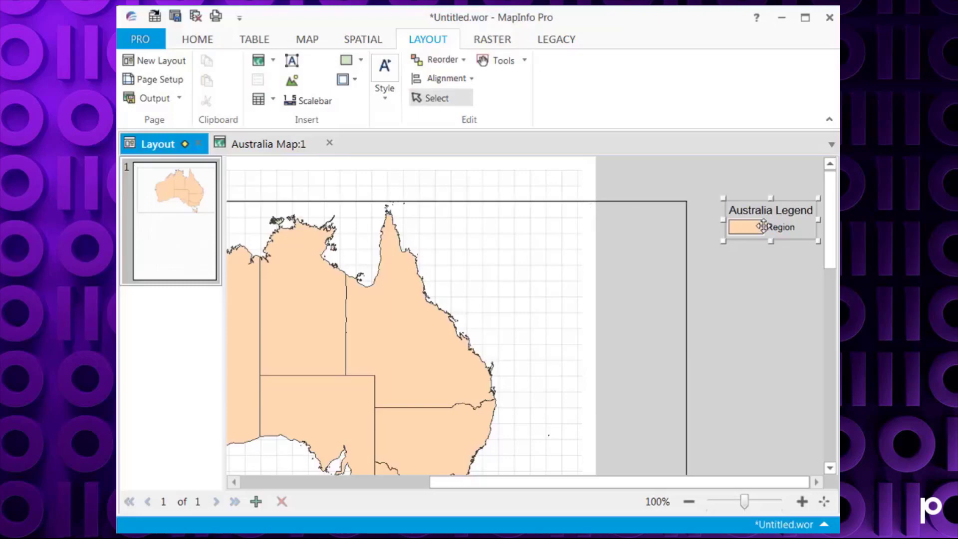
mouse_move(669, 281)
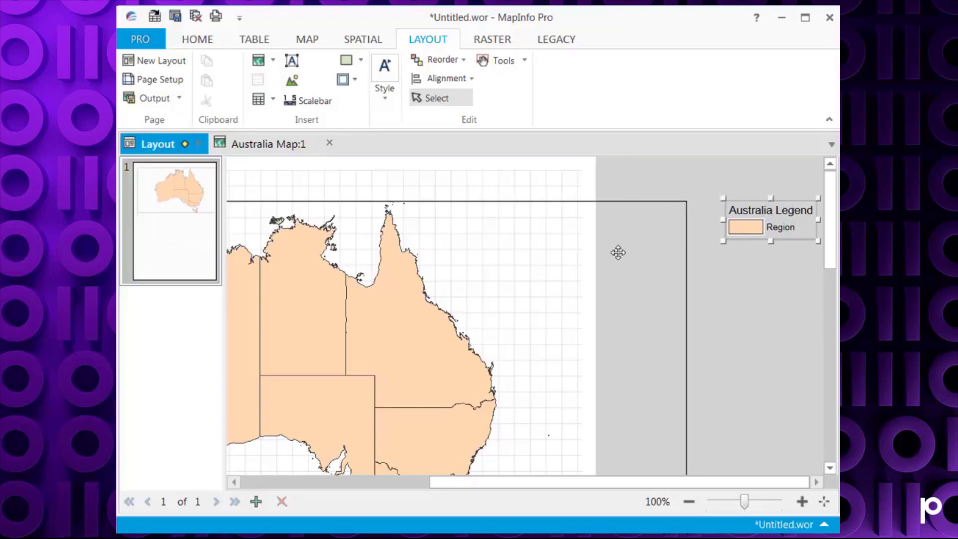
mouse_move(738, 237)
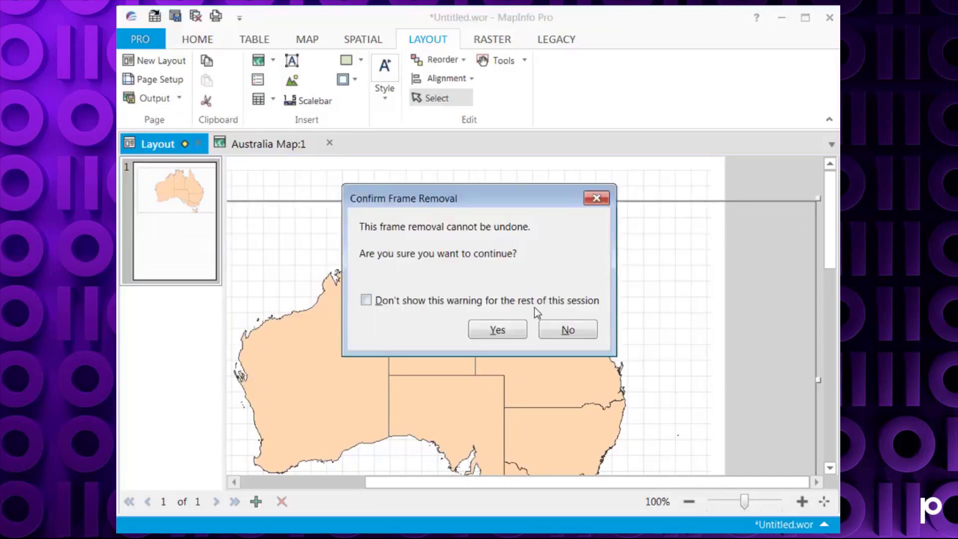
Confirm removing the map and legend frames, leaving the layout page blank.
left_click(497, 330)
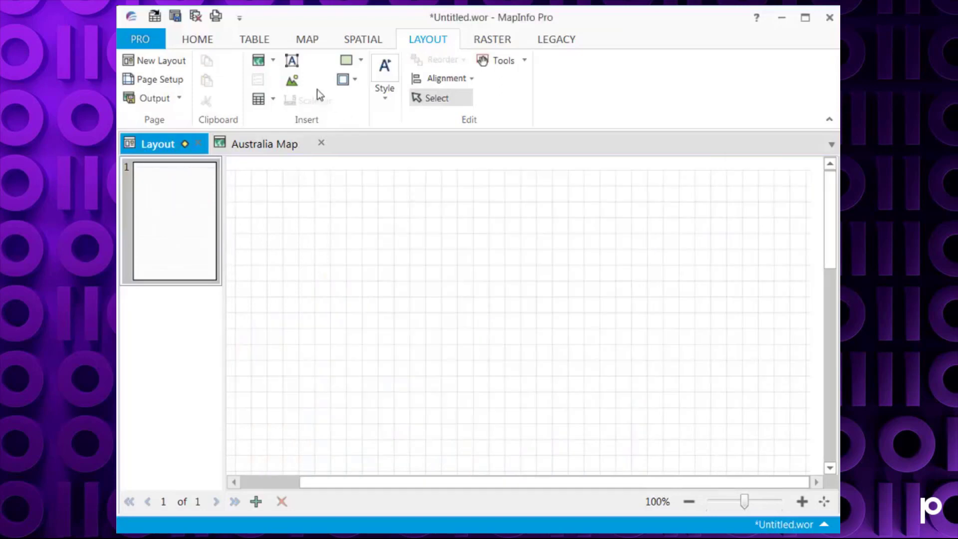
In the Australia Map window, create the Australia Legend with its Region entry.
left_click(264, 143)
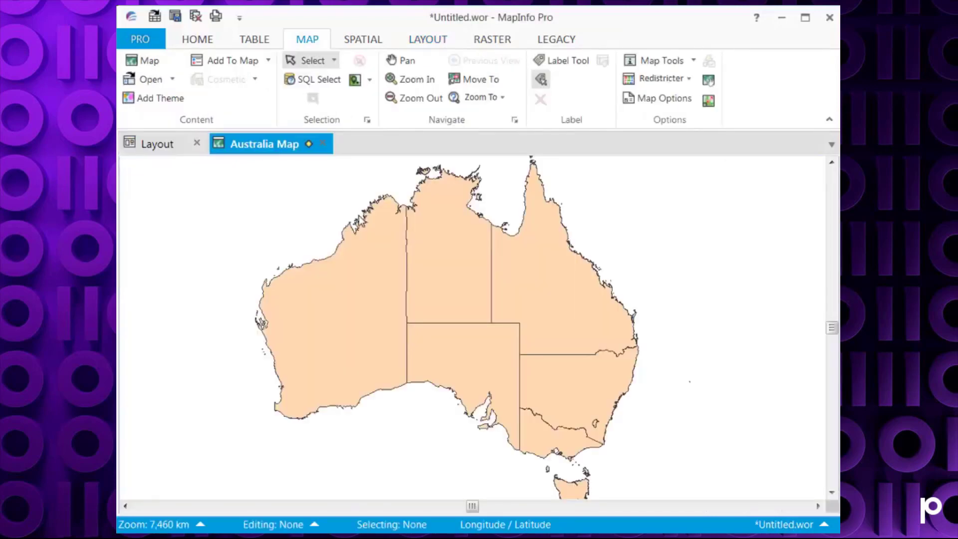
mouse_move(498, 288)
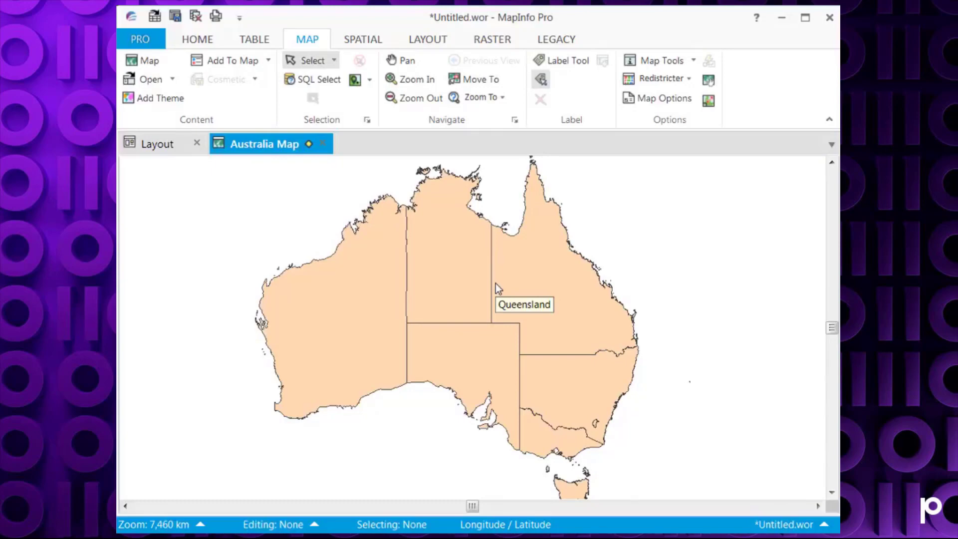
mouse_move(264, 70)
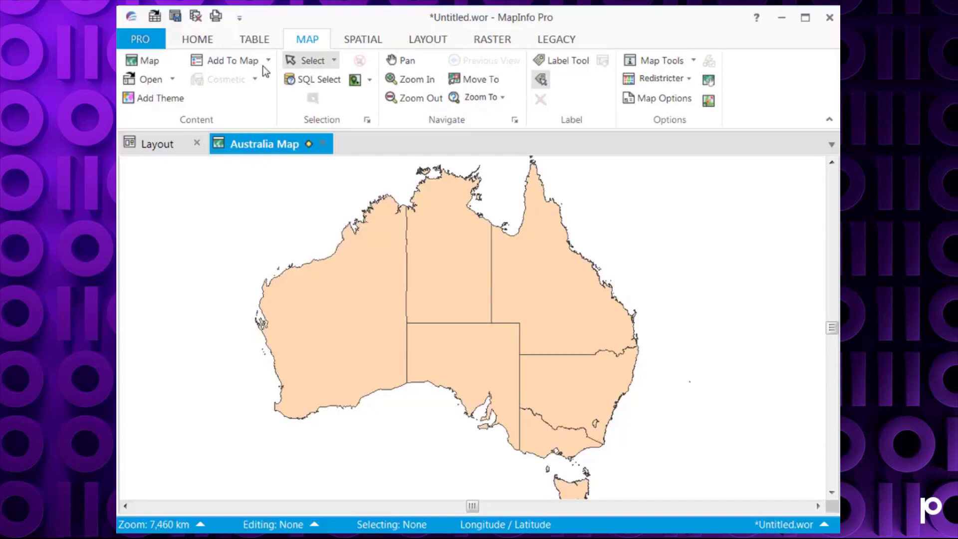
mouse_move(251, 65)
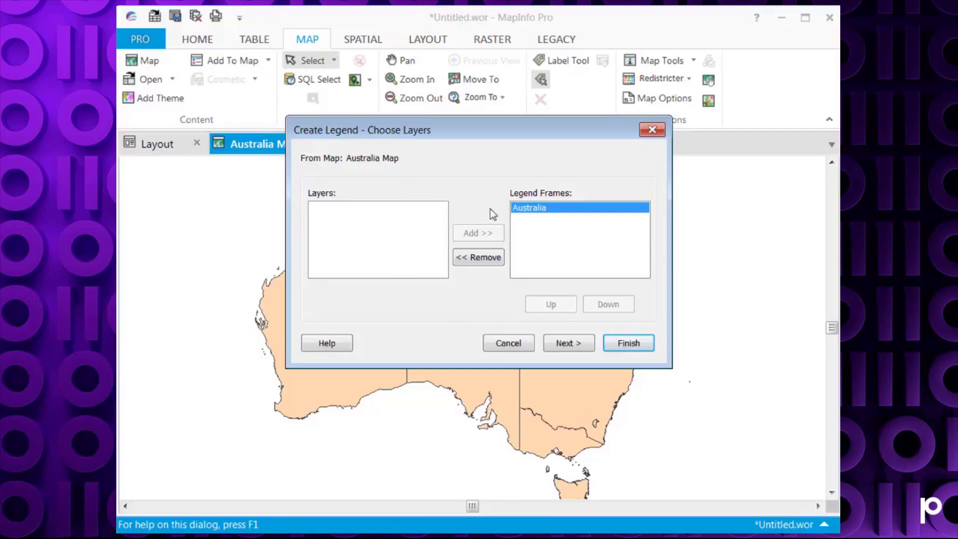
mouse_move(550, 224)
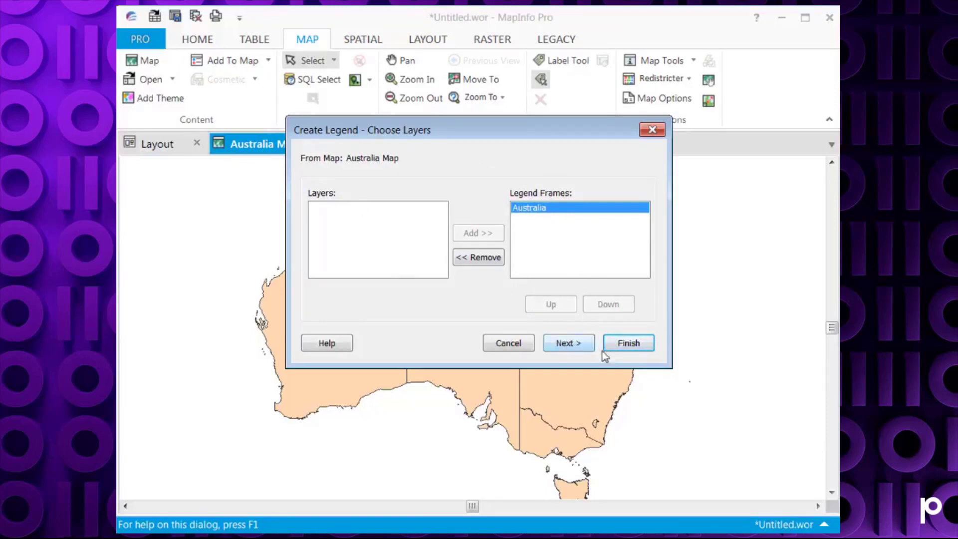
left_click(628, 343)
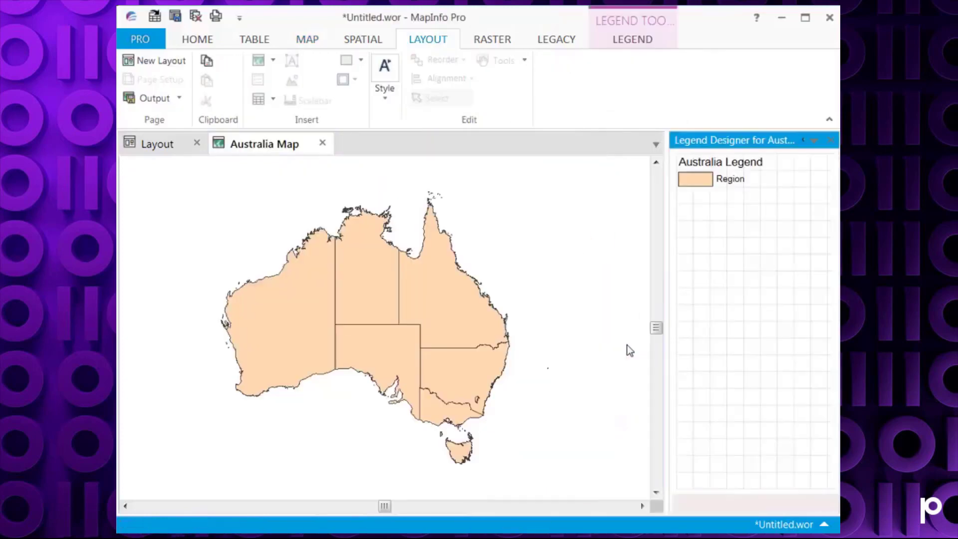
Insert the Australia Map into the layout and open the Australia Legend frame's properties.
left_click(158, 144)
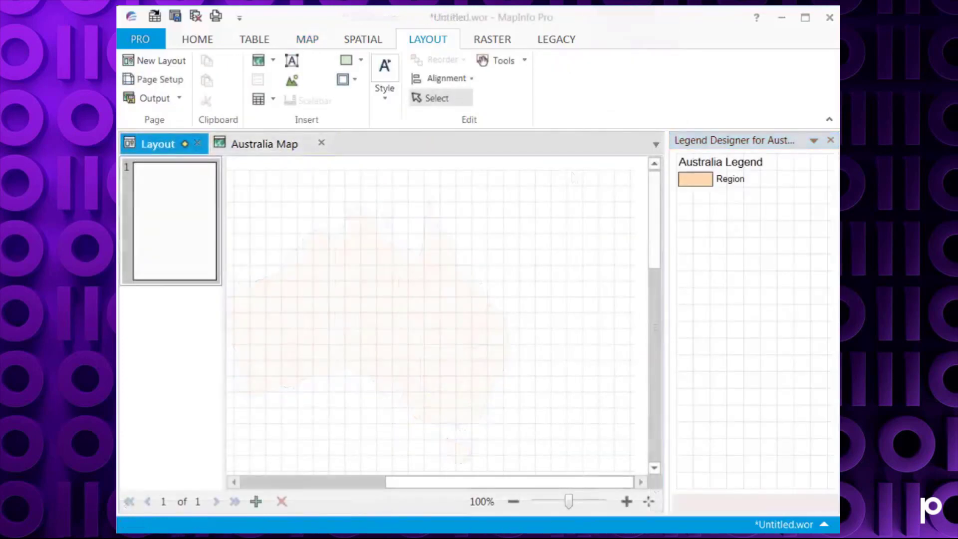
left_click(158, 144)
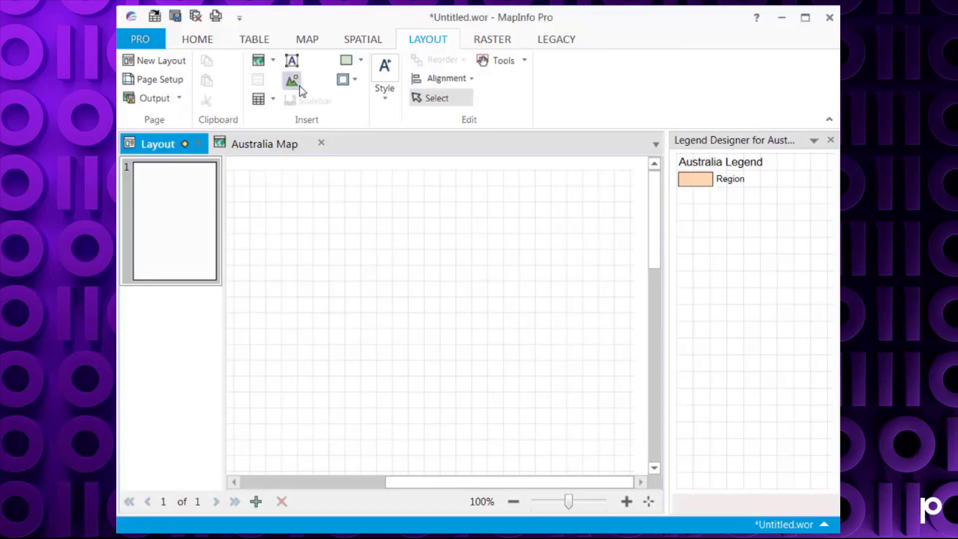
left_click(272, 60)
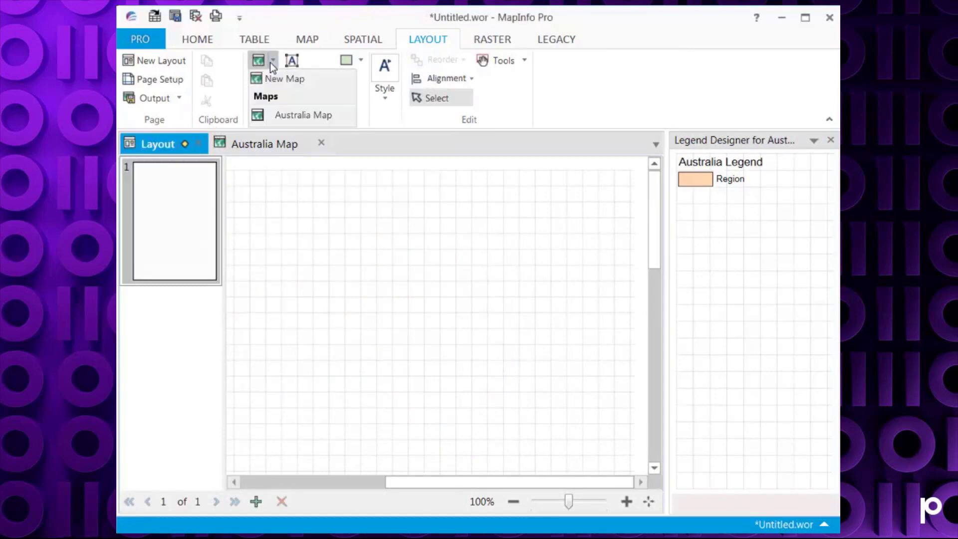
mouse_move(302, 115)
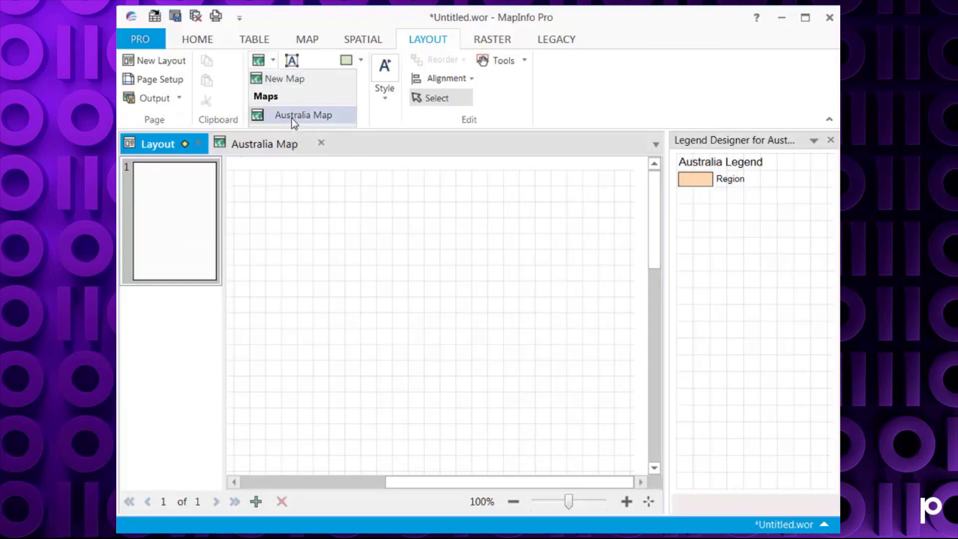
left_click(302, 115)
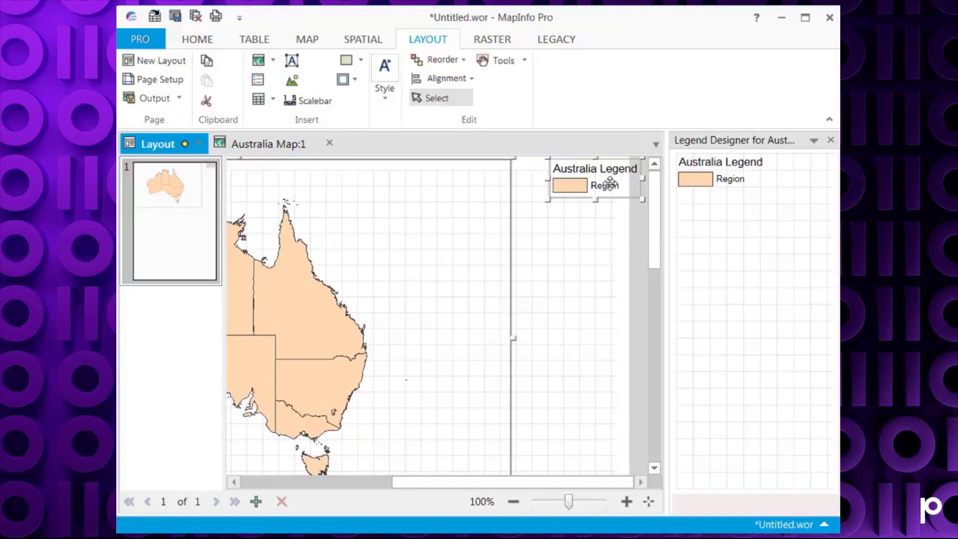
double_click(593, 184)
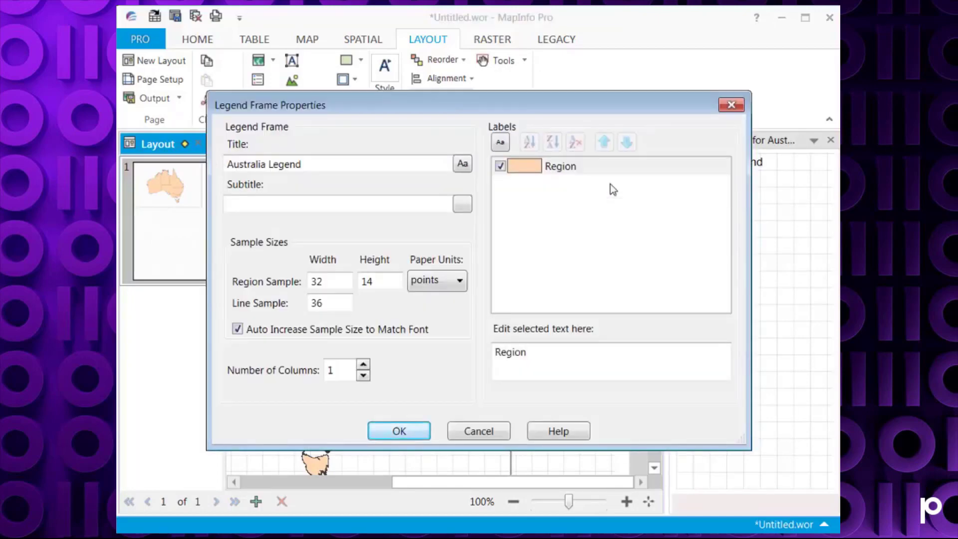
mouse_move(502, 234)
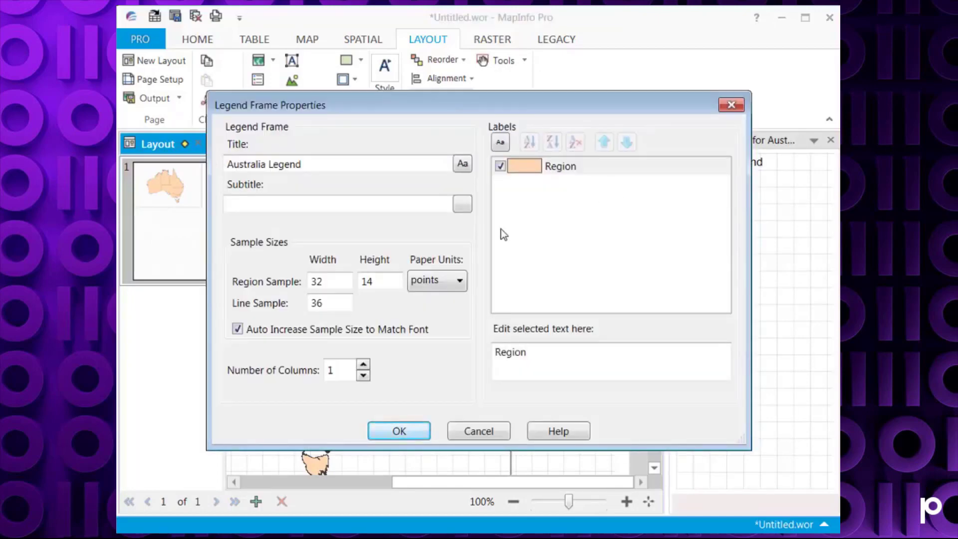